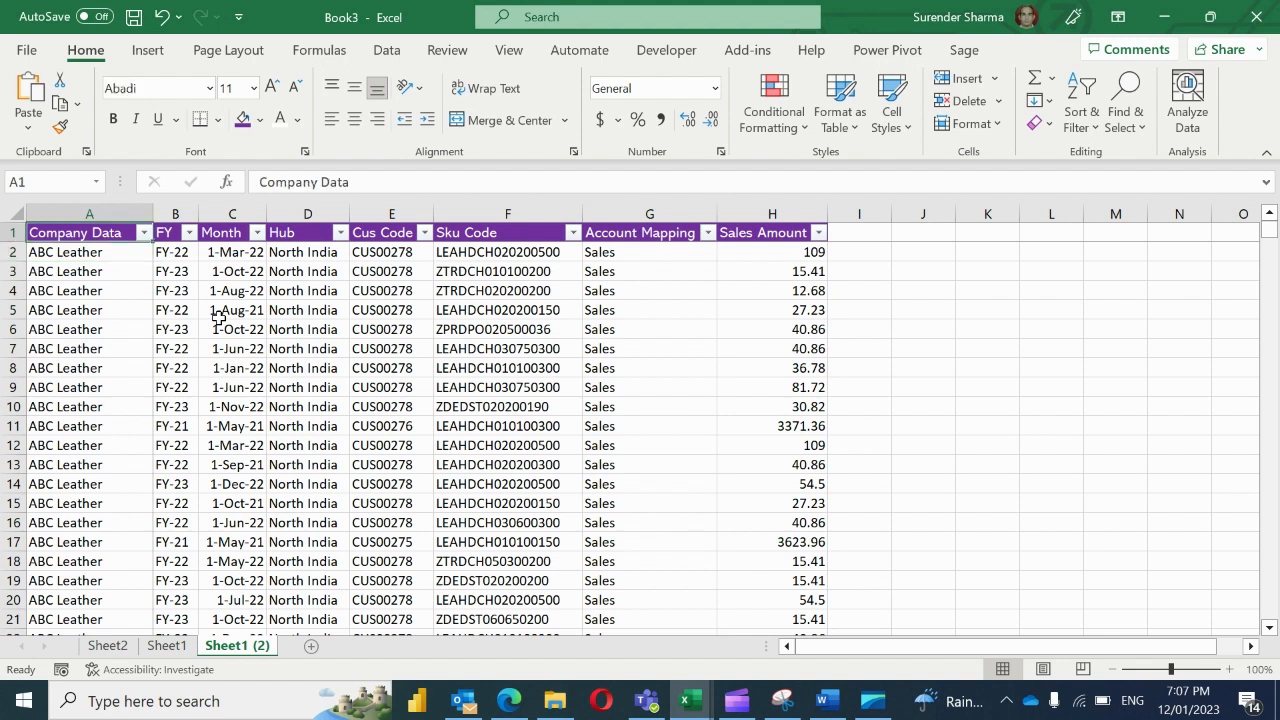
Check the account mapping values in the source data, then go to the Sheet2 pivot table.
left_click(708, 232)
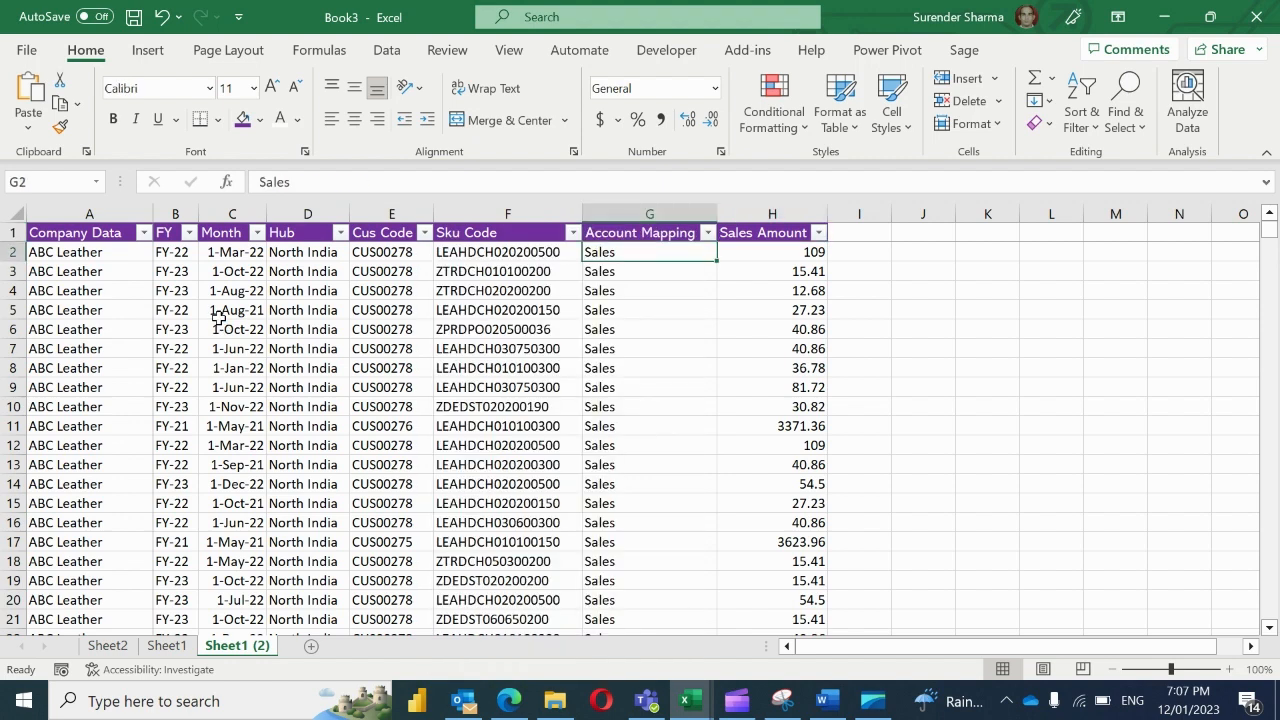
mouse_move(100, 620)
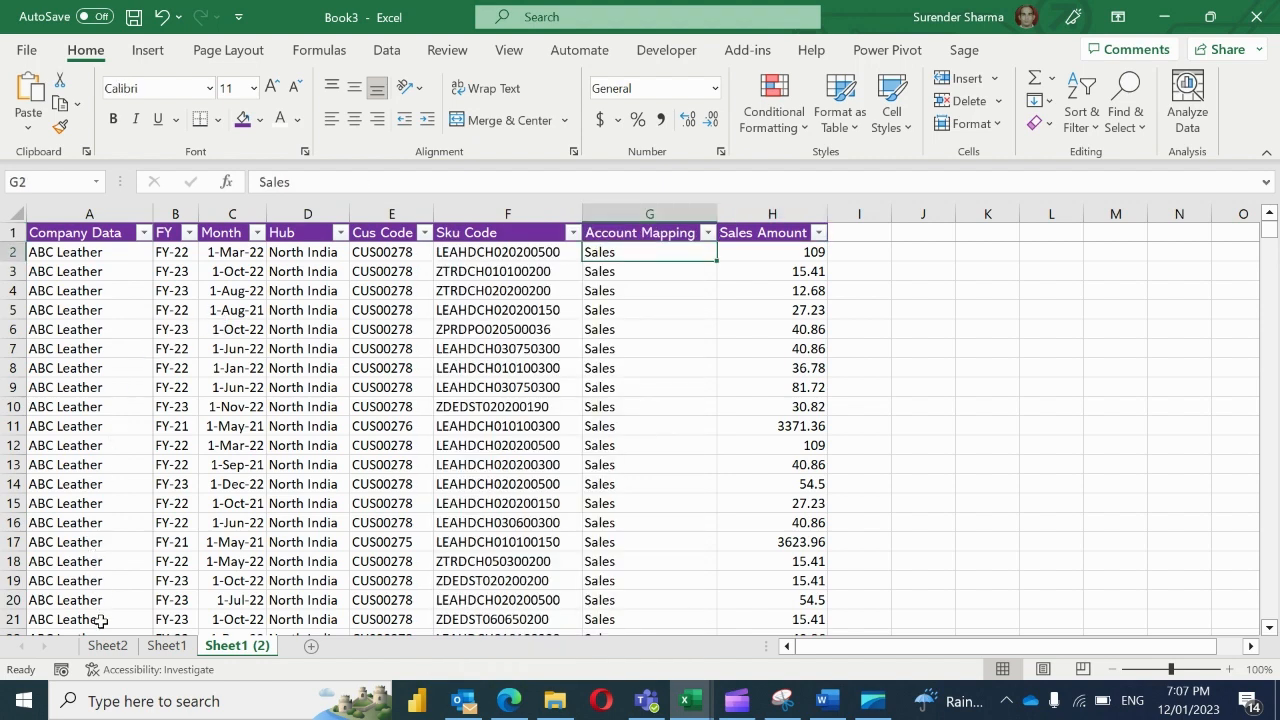
left_click(108, 645)
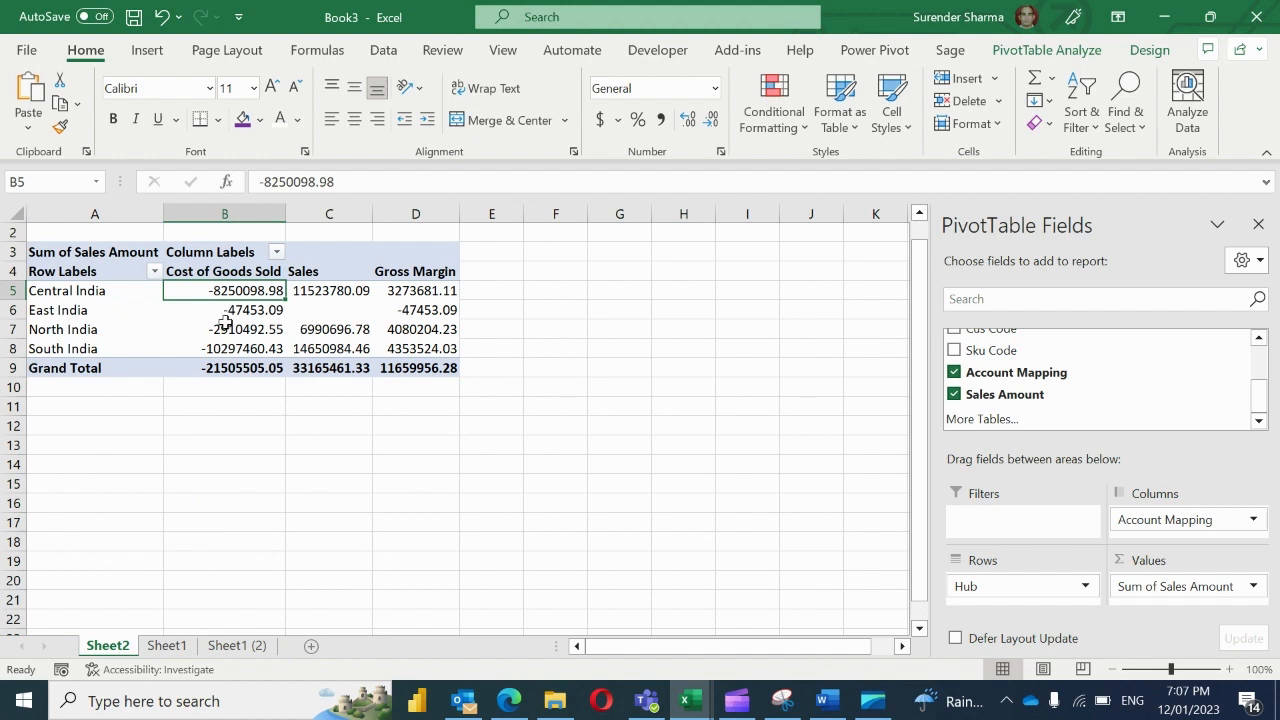
left_click(415, 271)
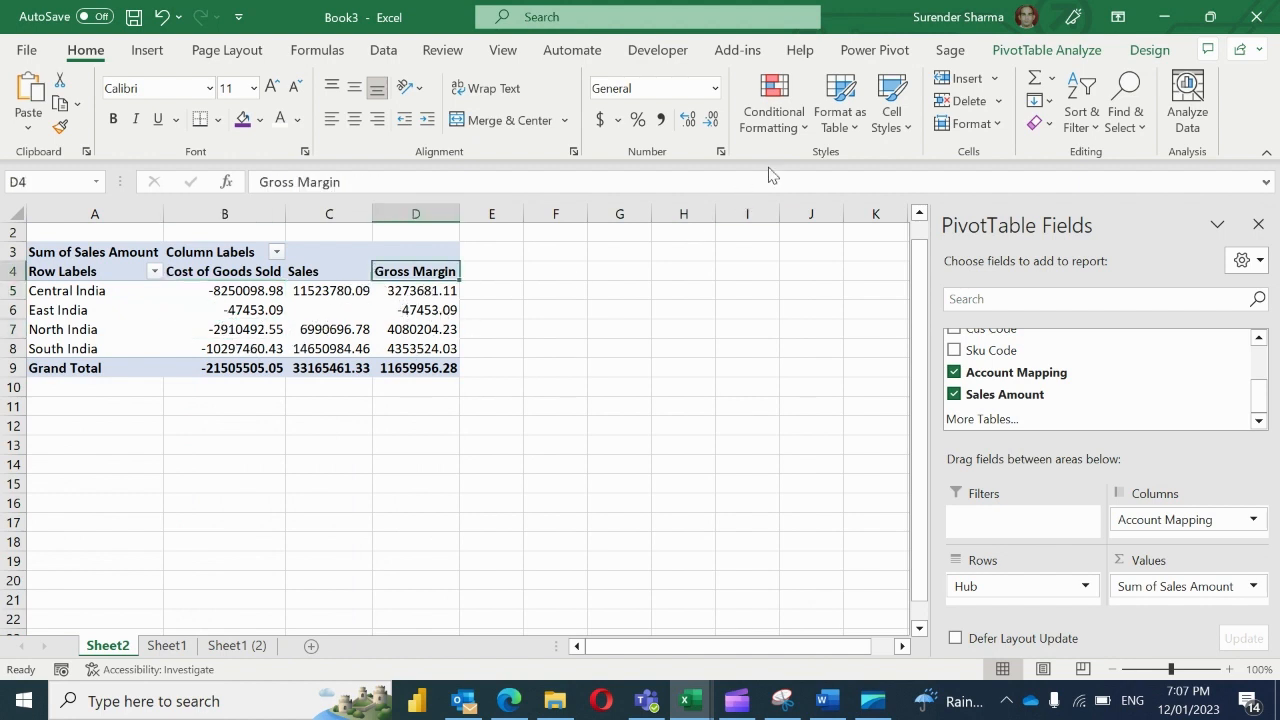
left_click(1046, 49)
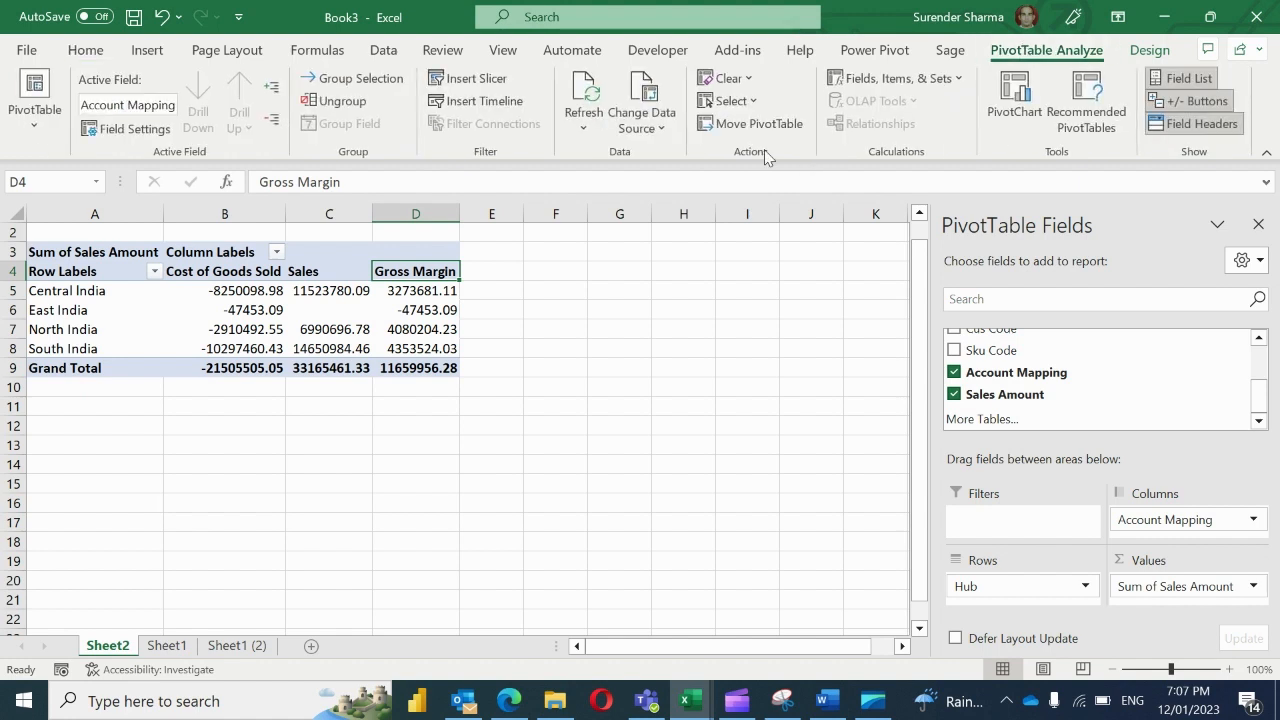
left_click(893, 78)
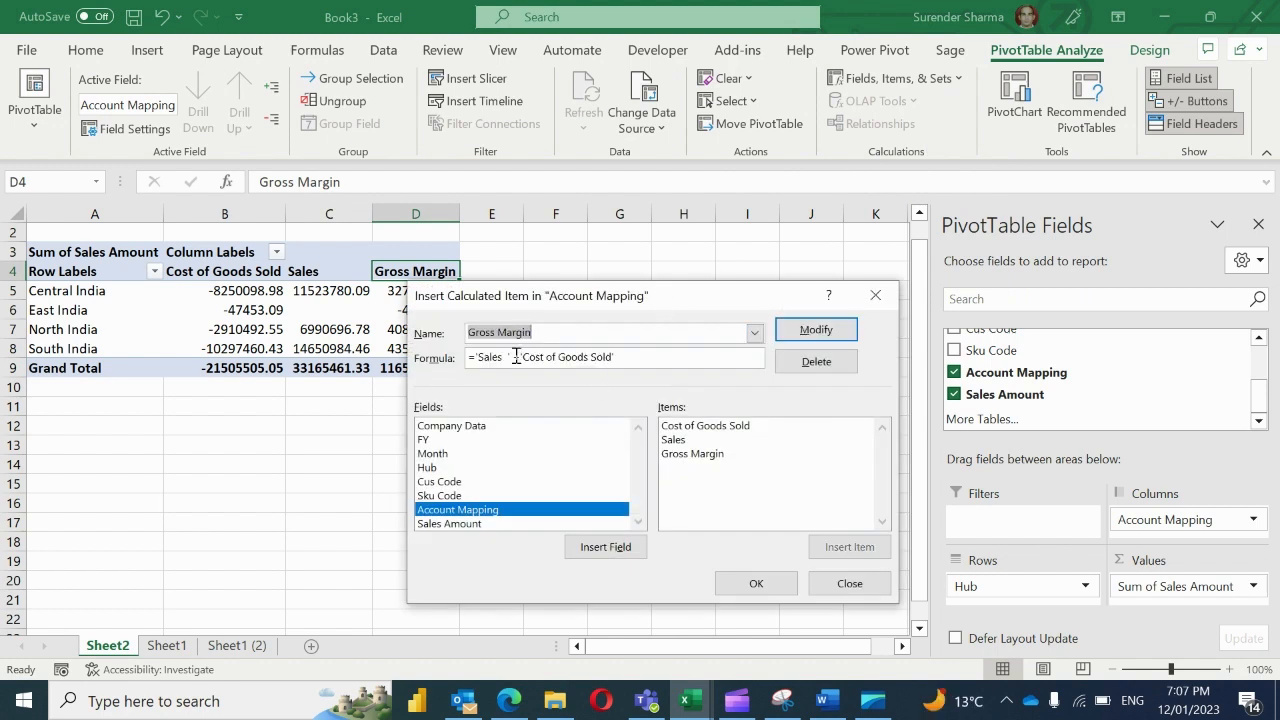
type("+")
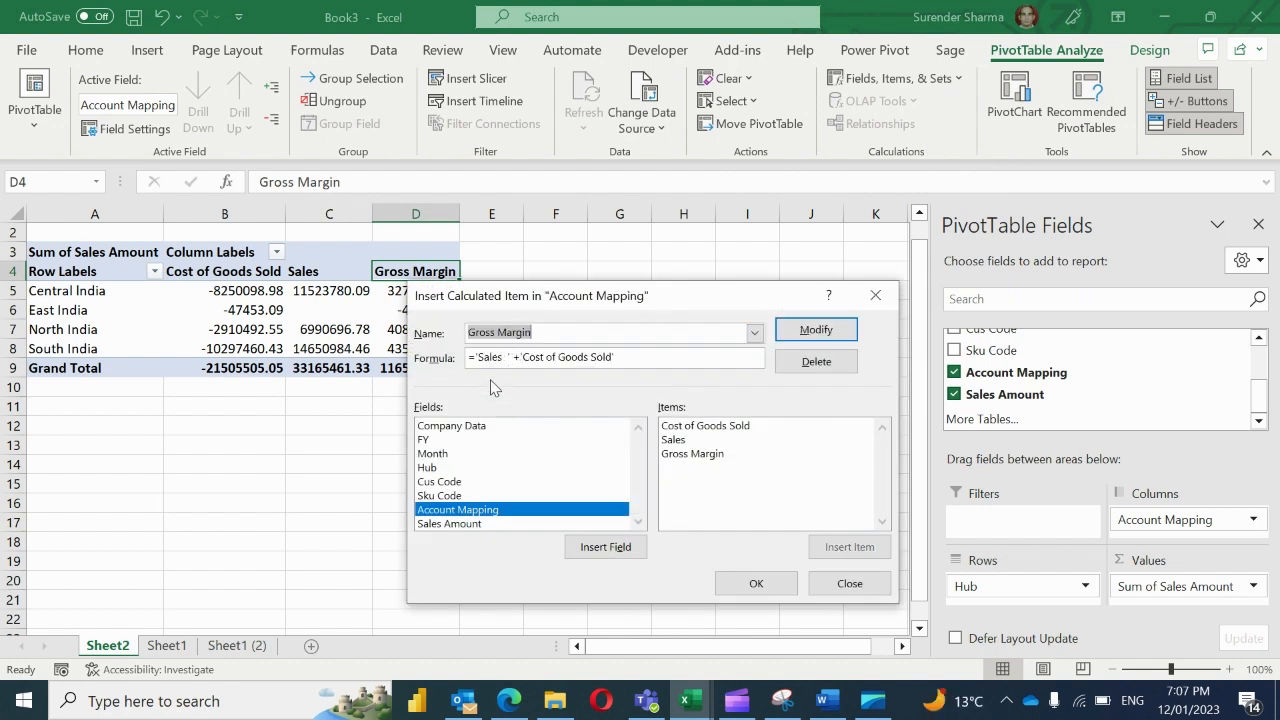
mouse_move(645, 385)
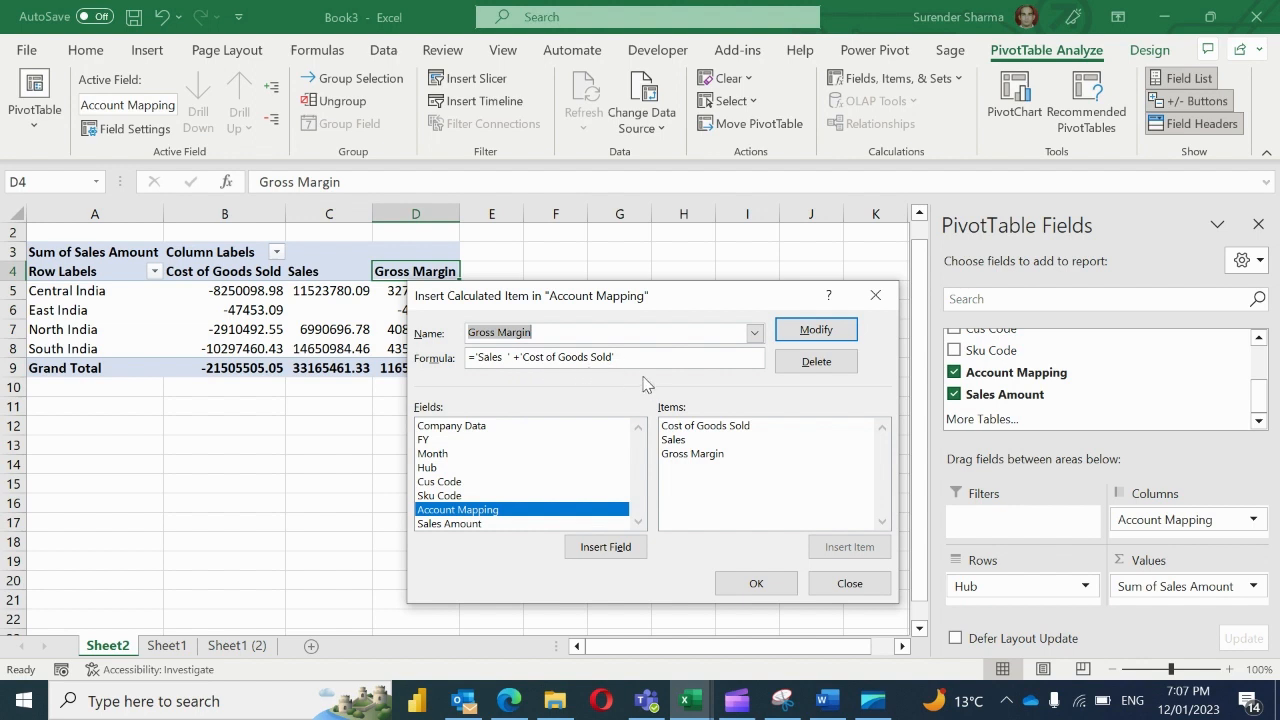
mouse_move(640, 388)
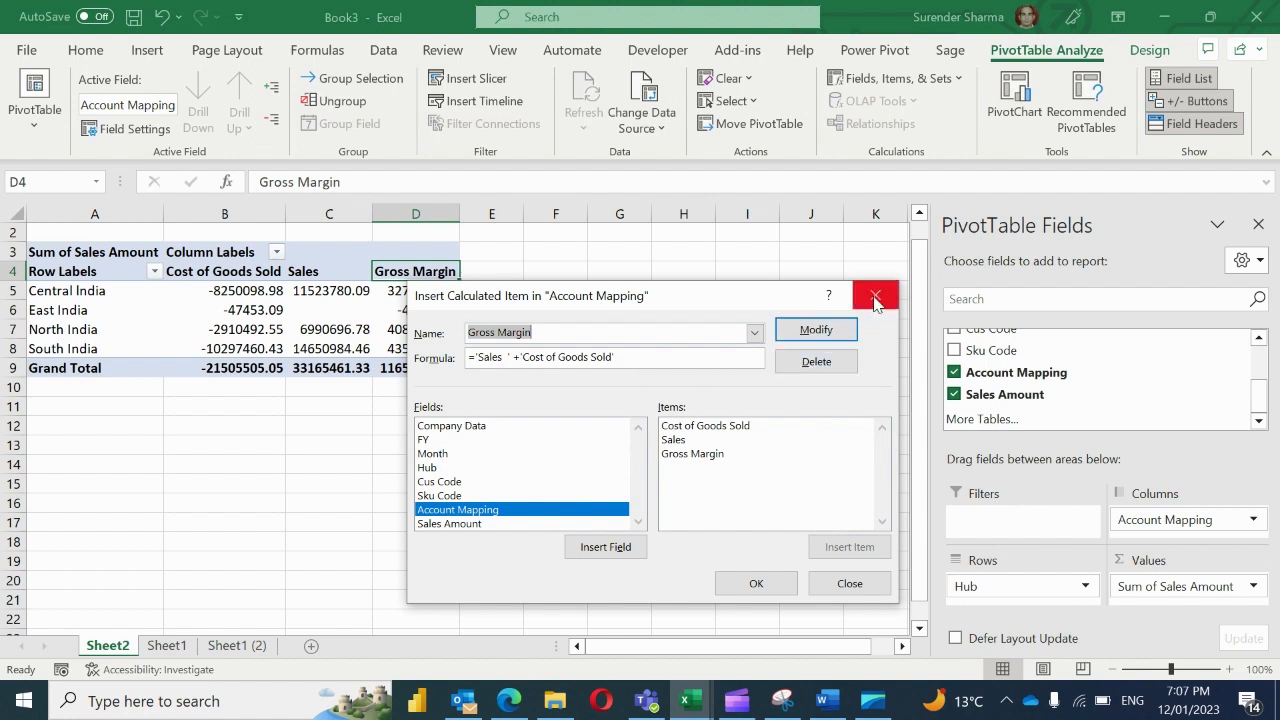
left_click(875, 296)
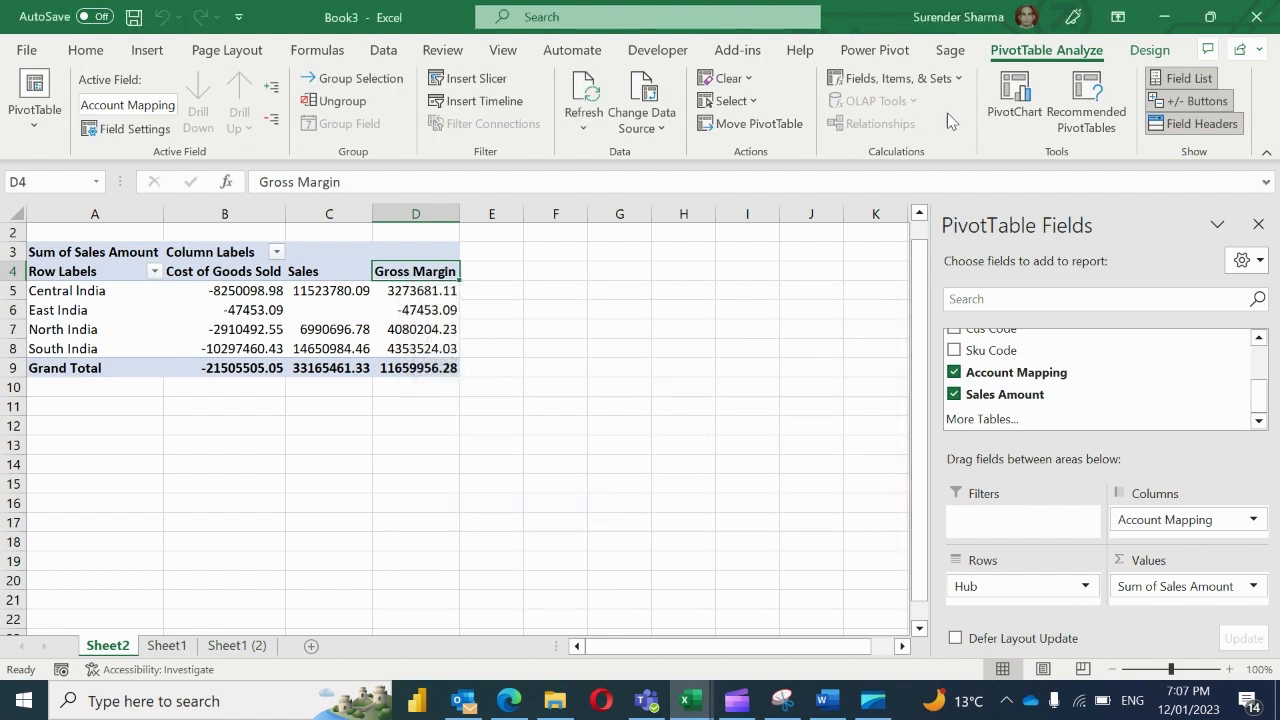
Create calculated item GM% with formula ='Gross Margin'/'Sales' for Account Mapping.
left_click(894, 78)
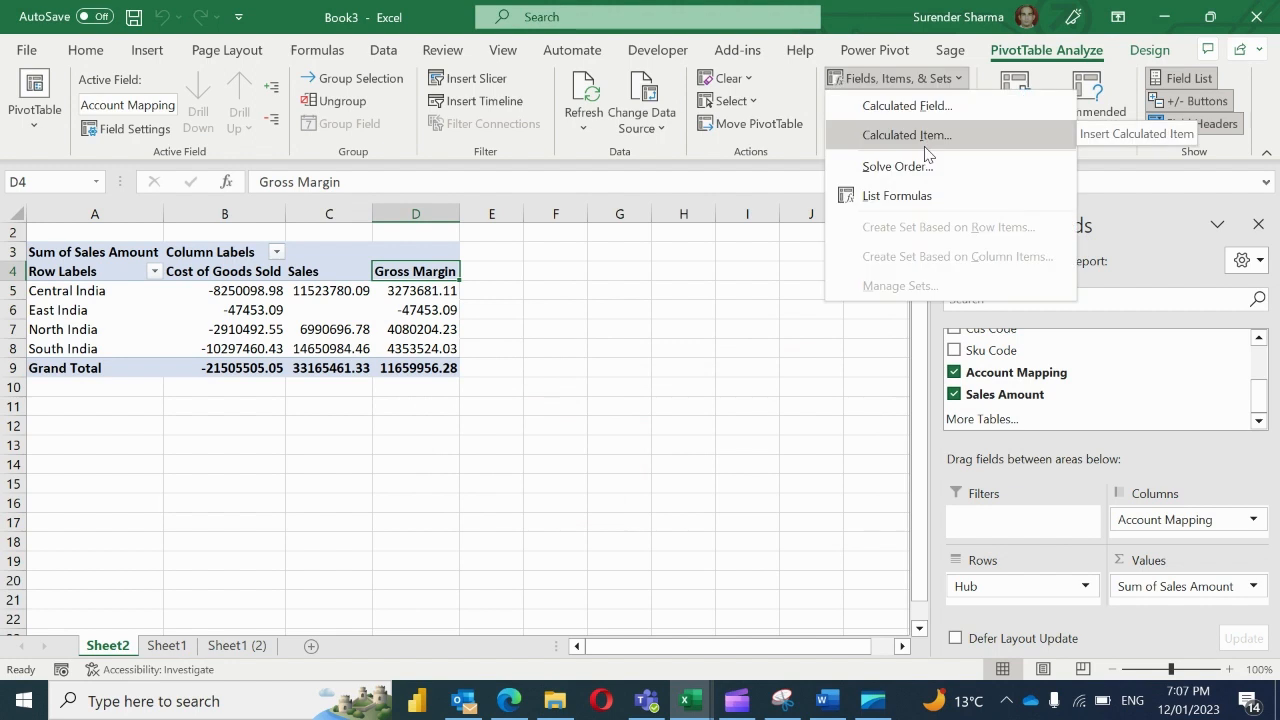
left_click(906, 134)
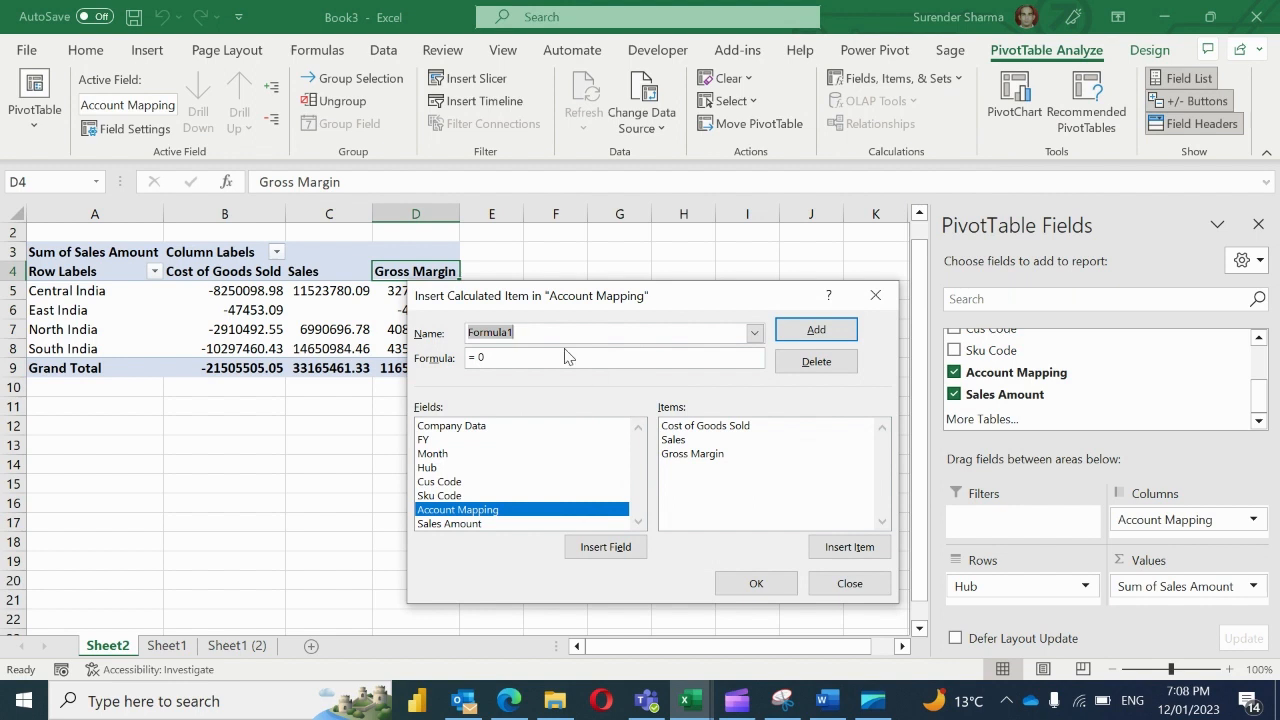
type("GM%")
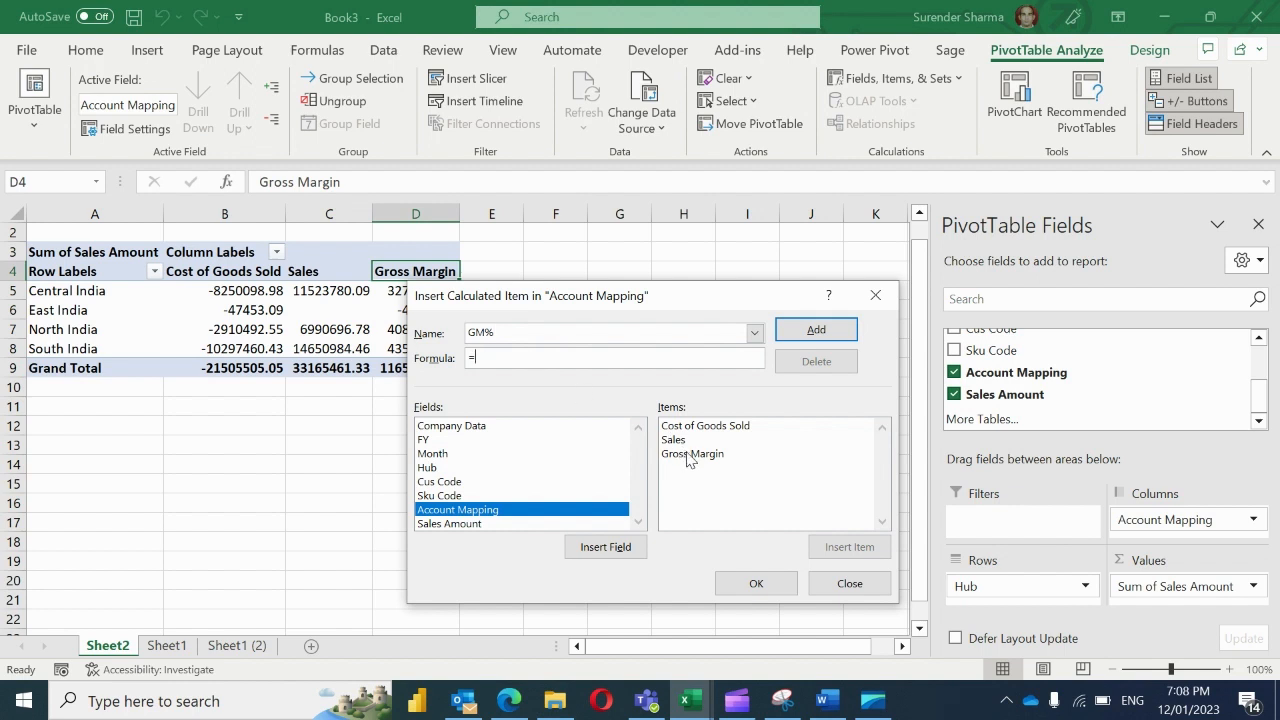
double_click(692, 453)
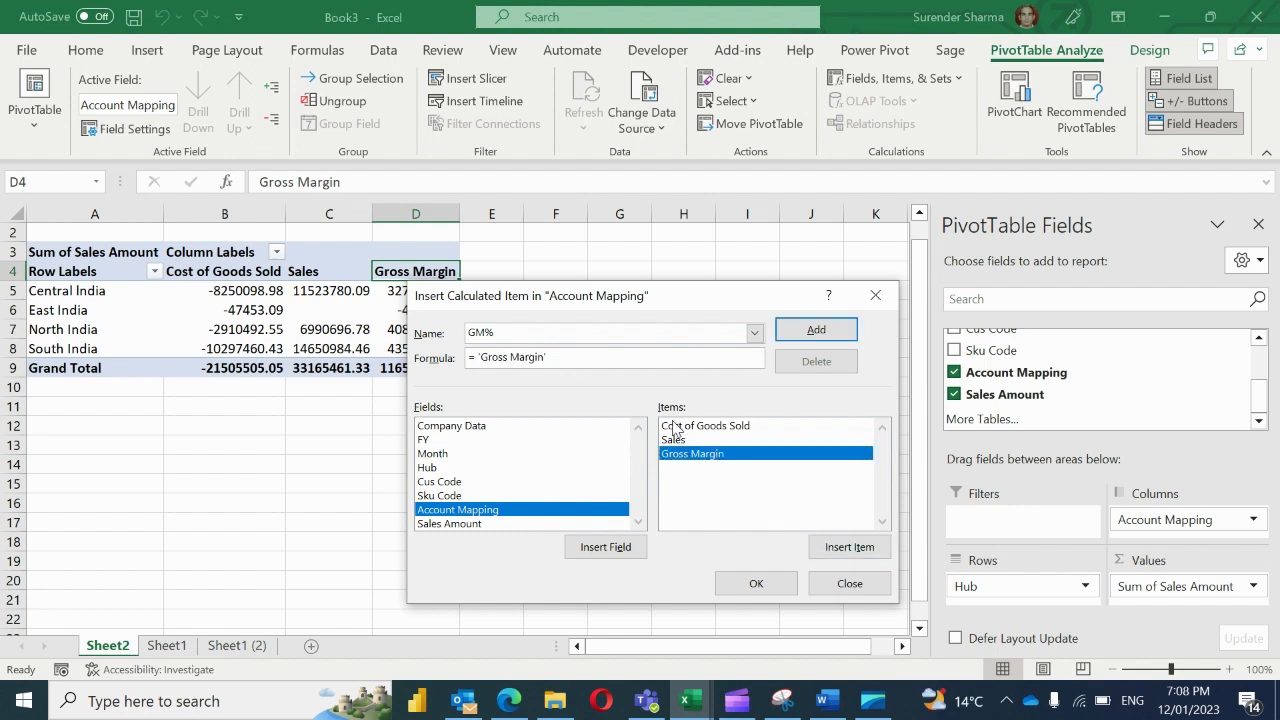
left_click(849, 546)
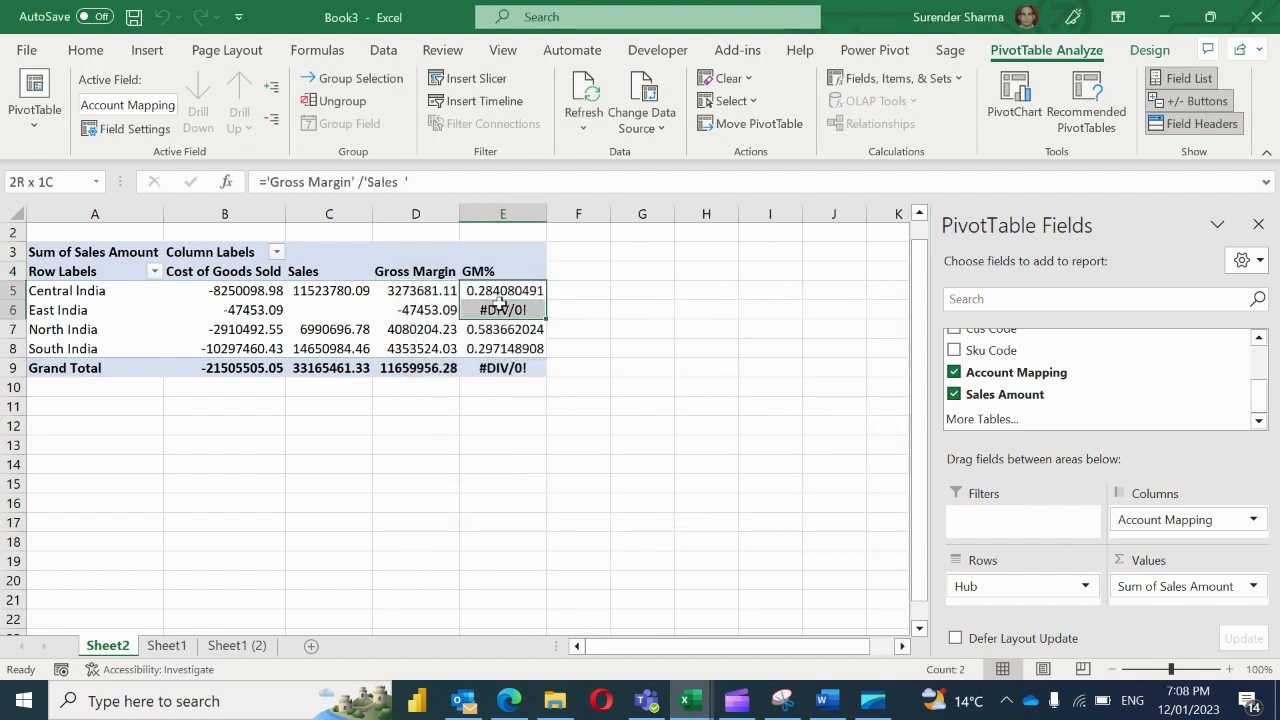
Format the GM% values in column E as percentages, including East India's error cell.
left_click(84, 50)
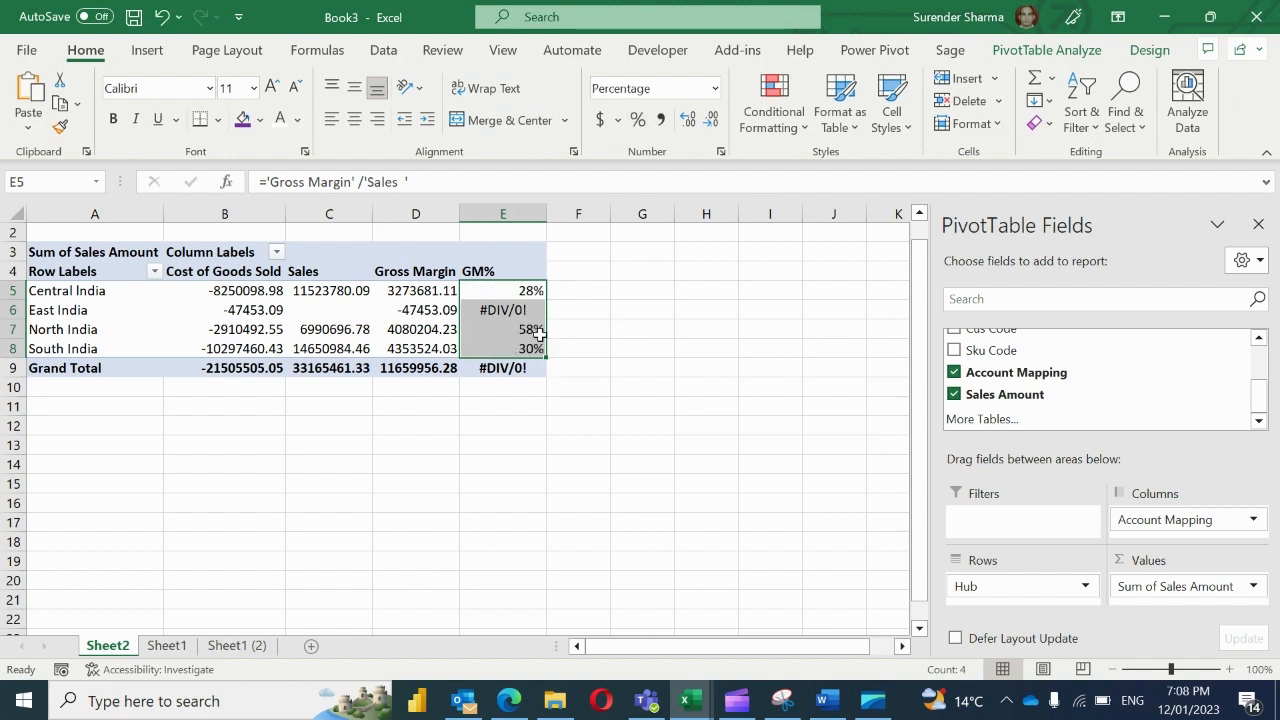
left_click(502, 309)
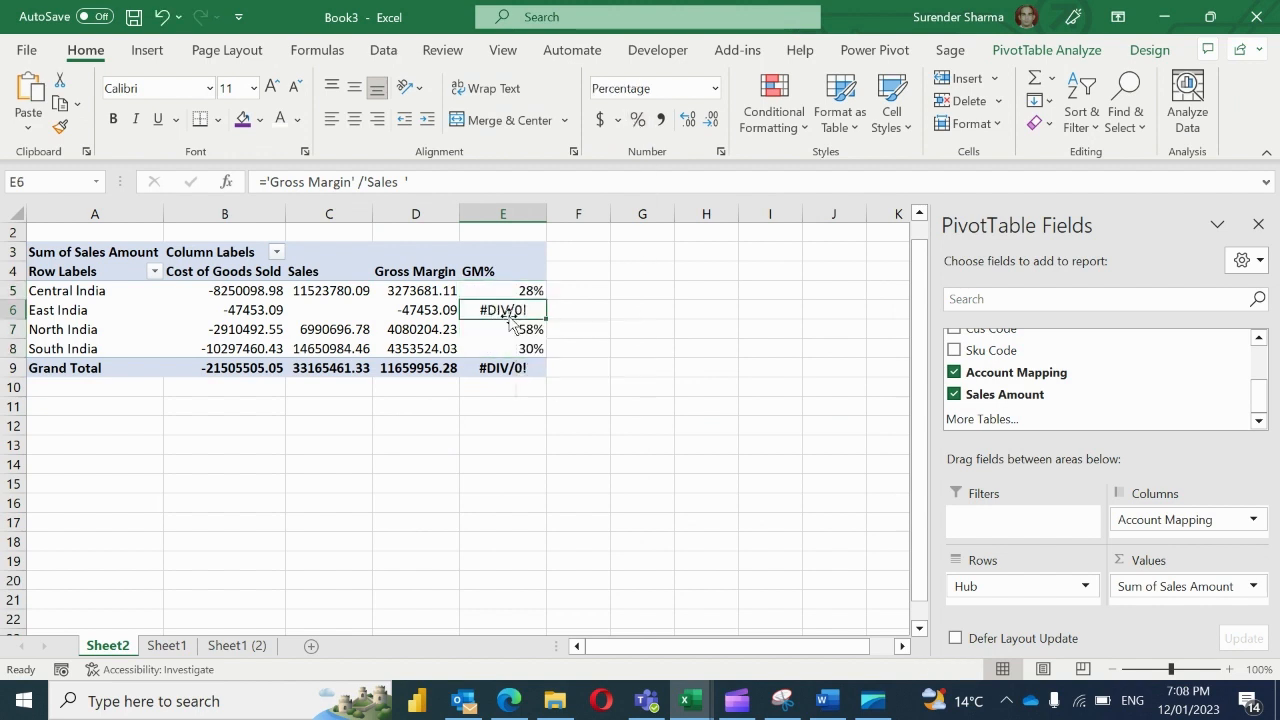
mouse_move(601, 334)
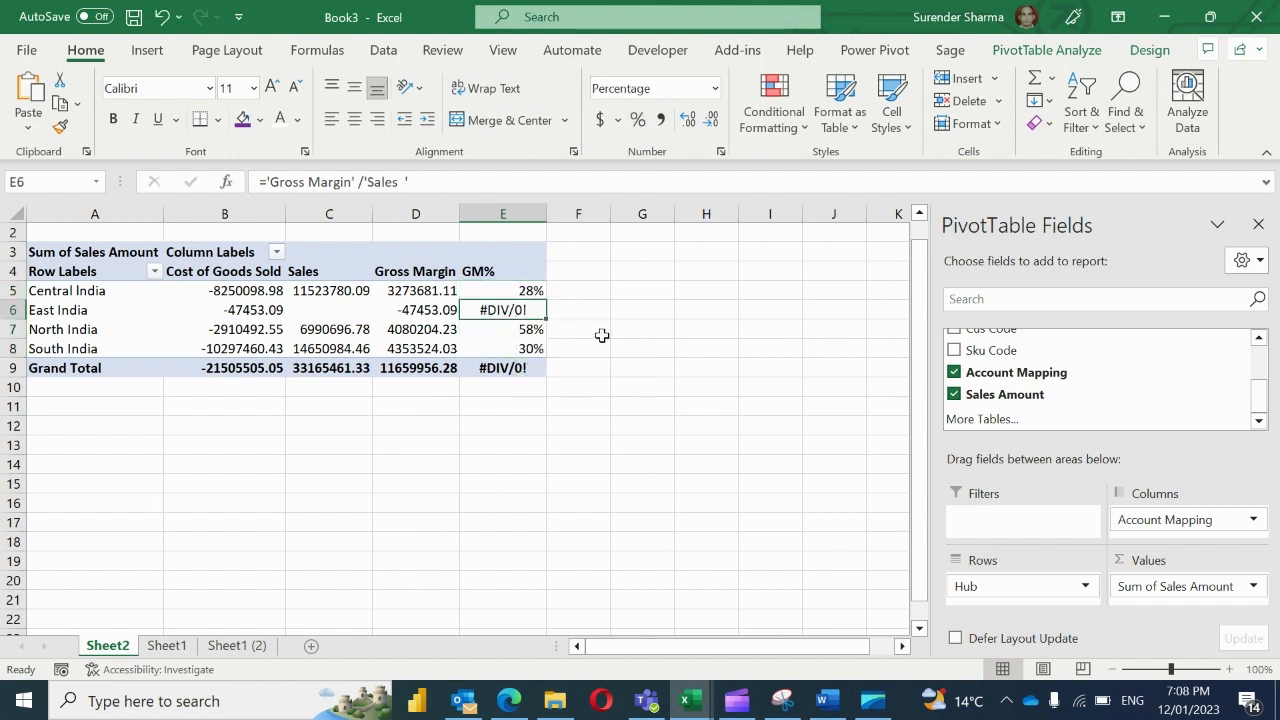
mouse_move(508, 270)
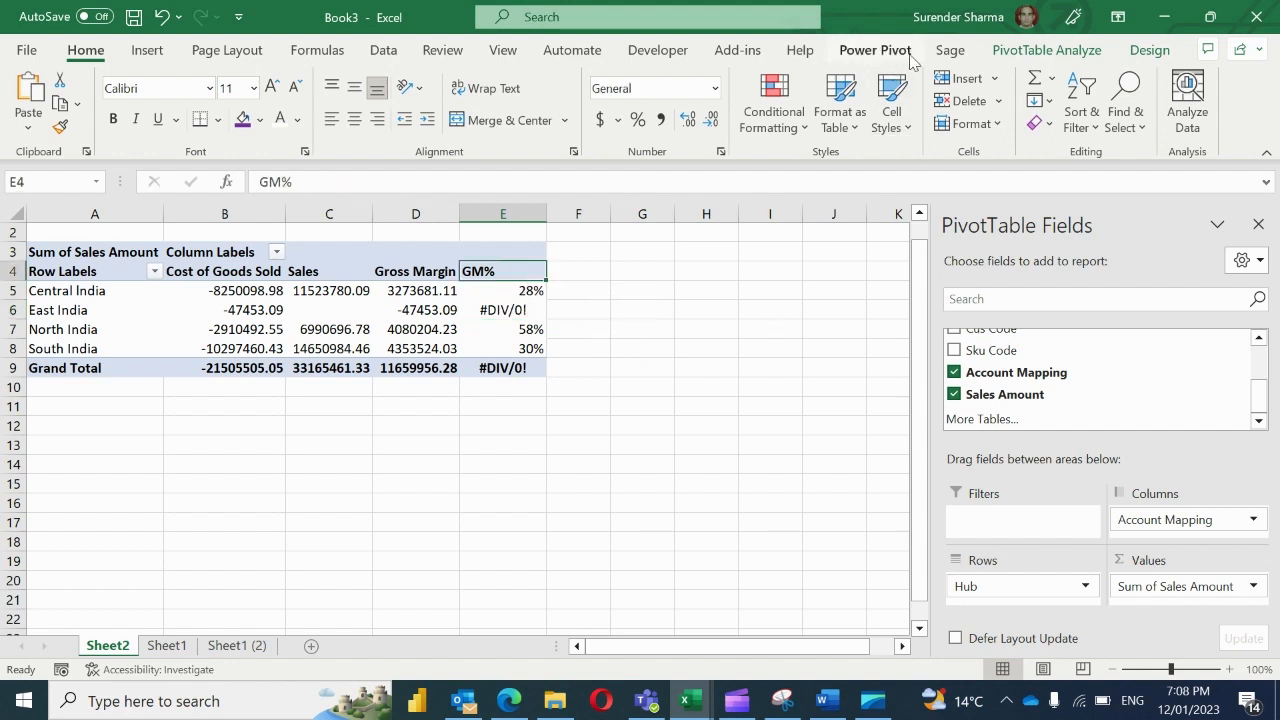
Start a calculated item named Gross Margin % and begin an IF formula.
left_click(1046, 49)
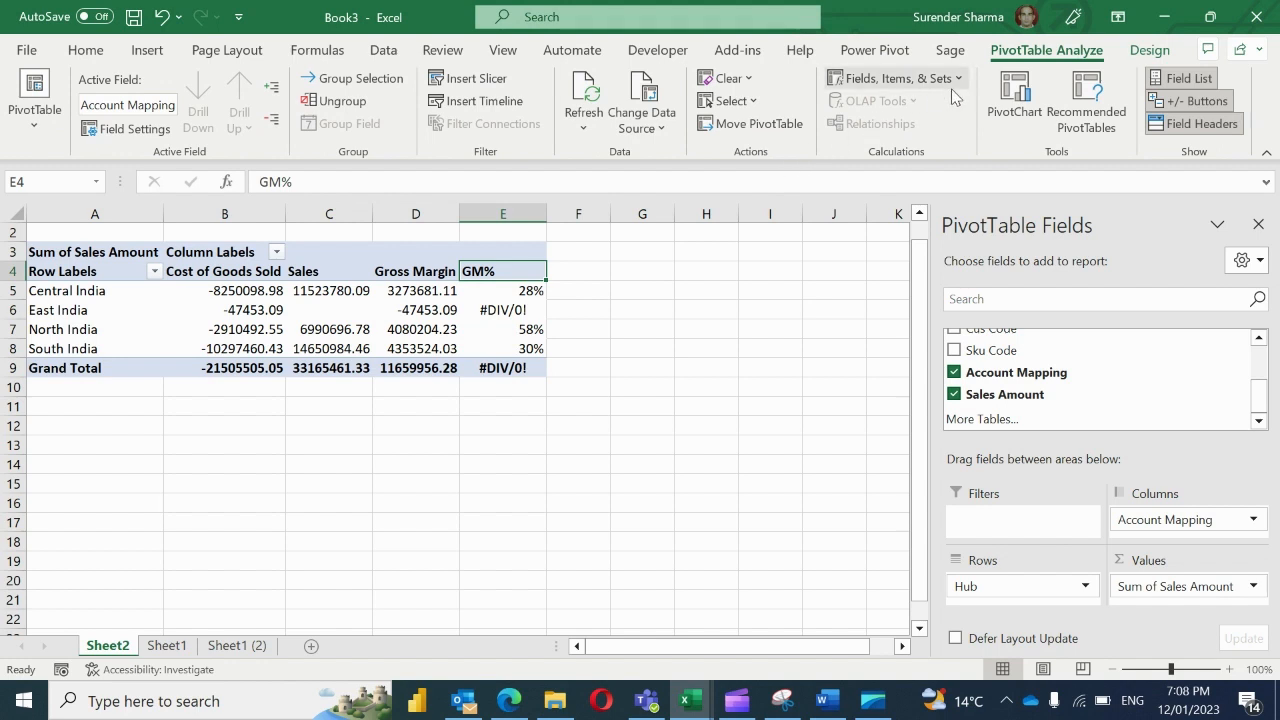
left_click(890, 77)
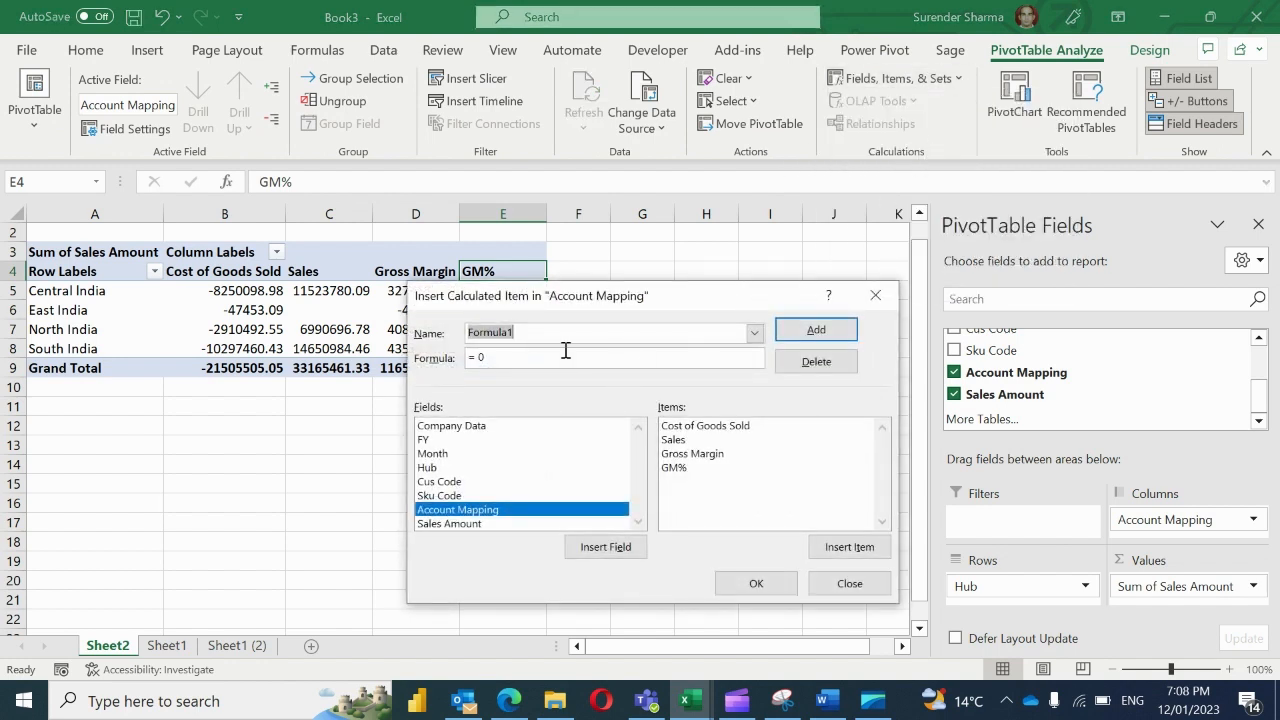
type("Gross Margin %")
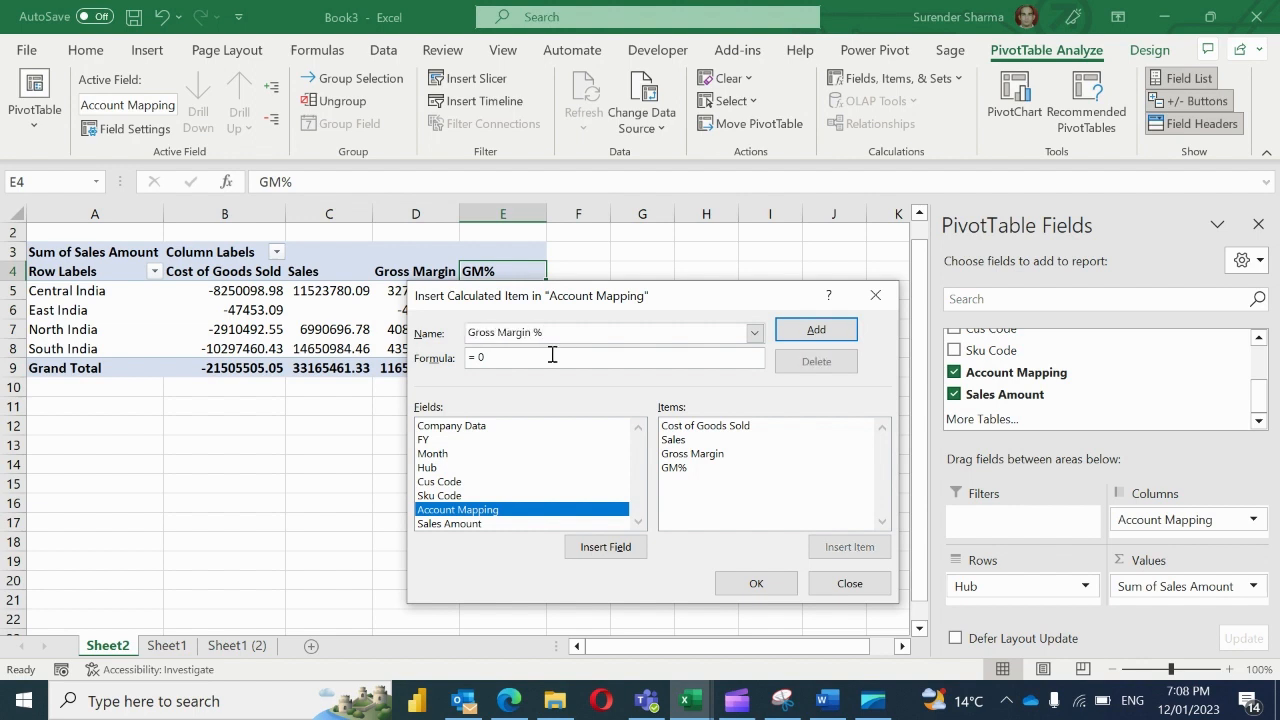
key("backspace")
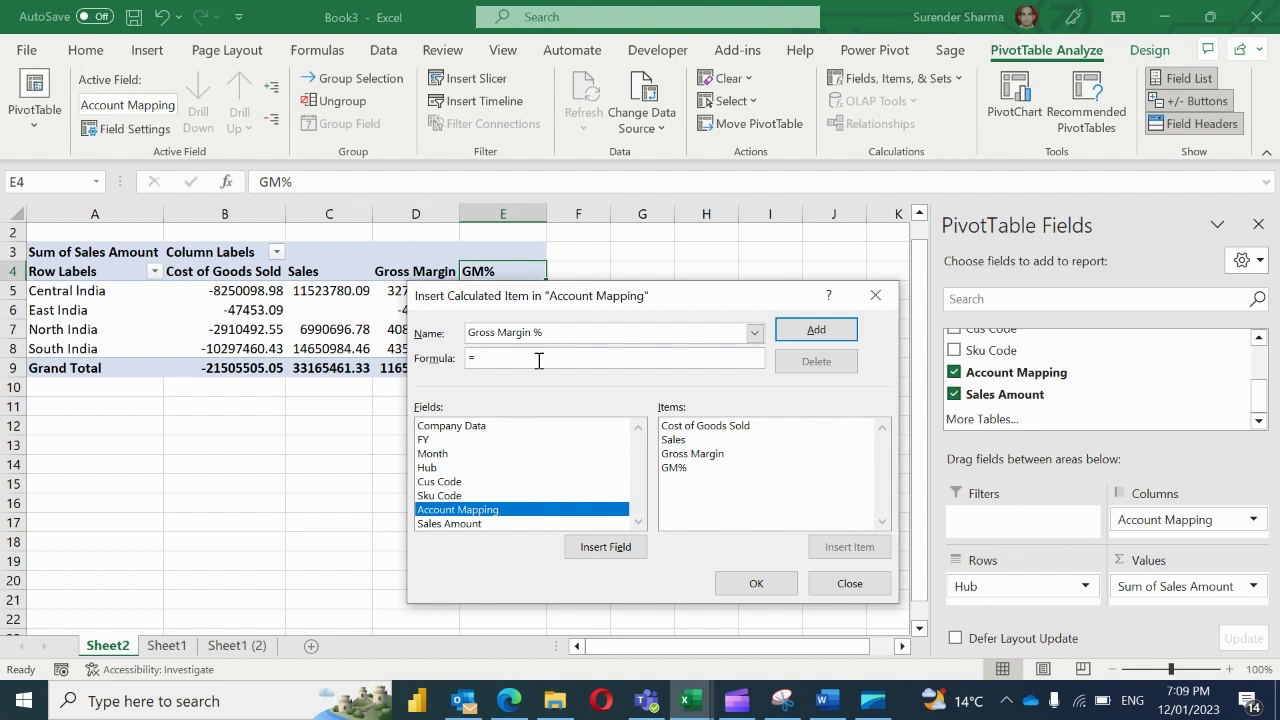
type("if('Sales '>")
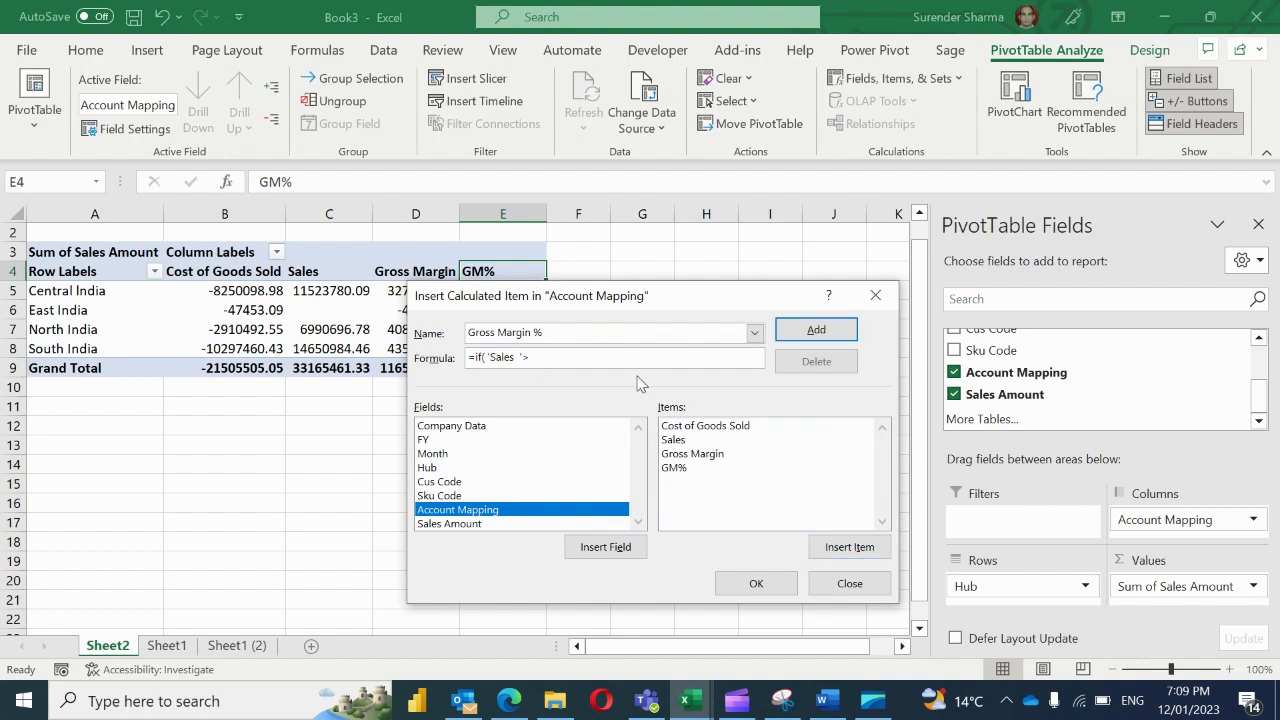
Complete =IF('Sales '>0,'Gross Margin'/'Sales ',0) and confirm the item.
type("0,")
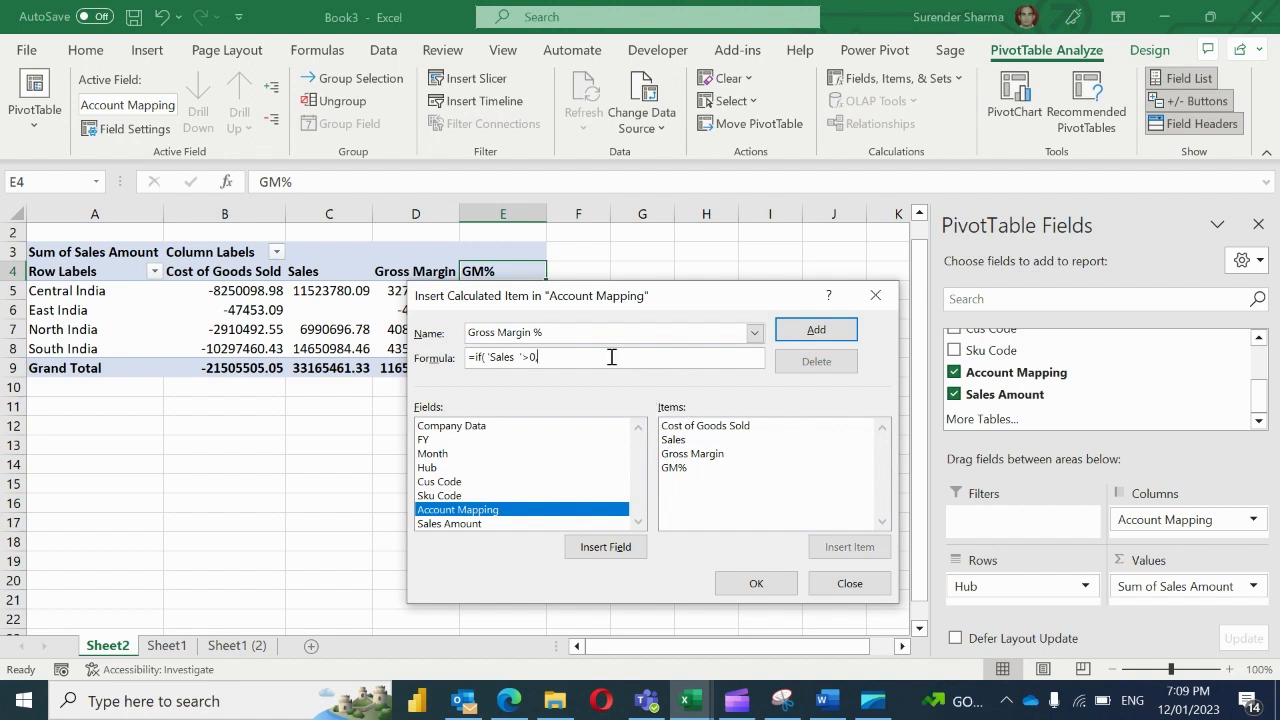
left_click(692, 453)
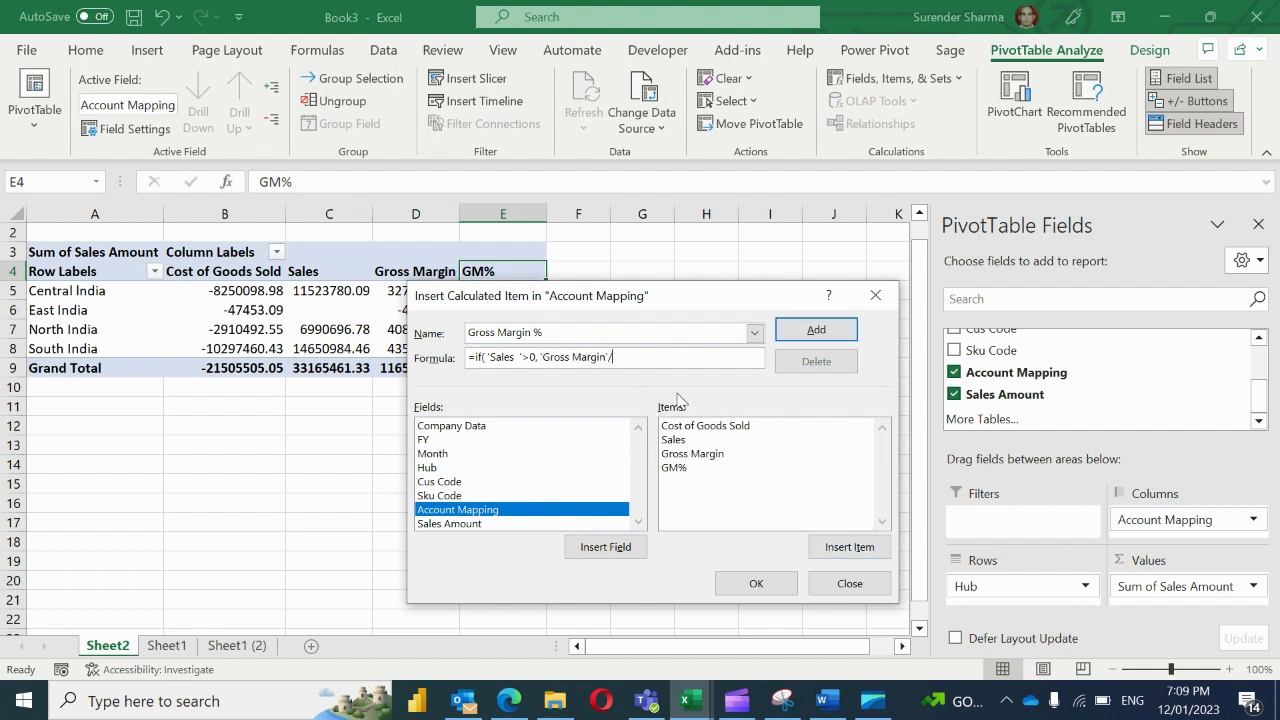
left_click(673, 439)
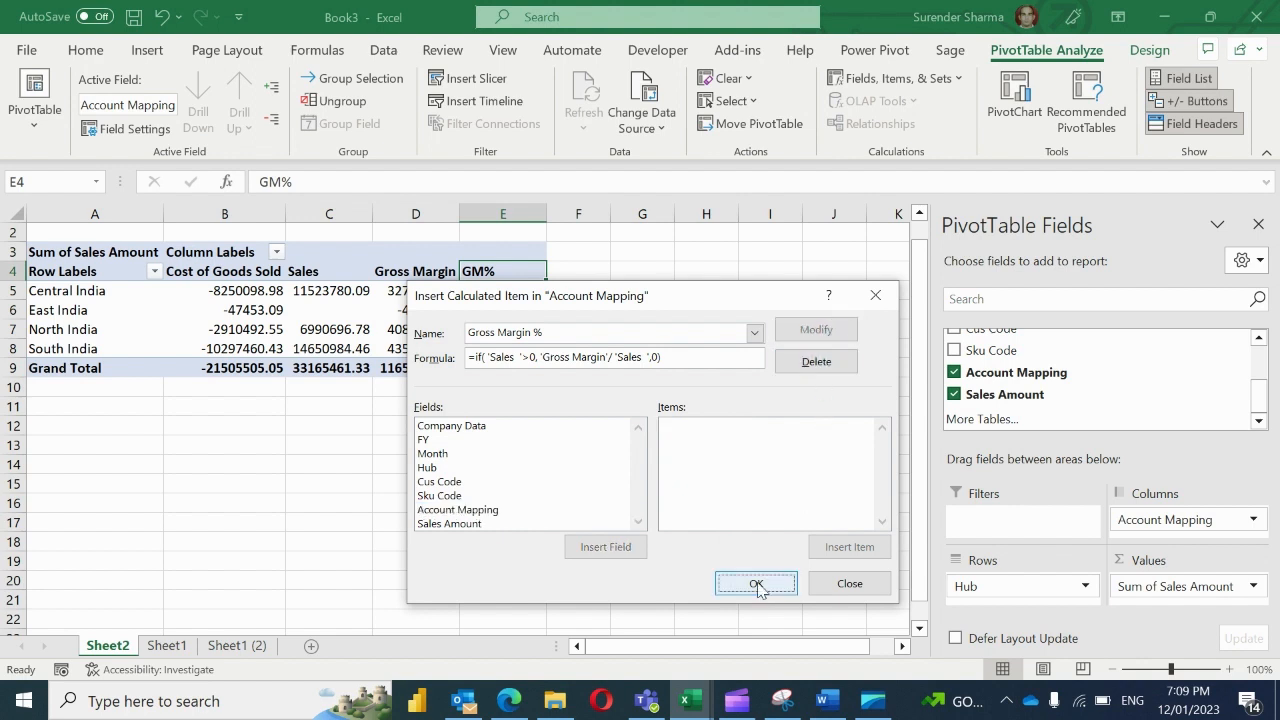
left_click(756, 583)
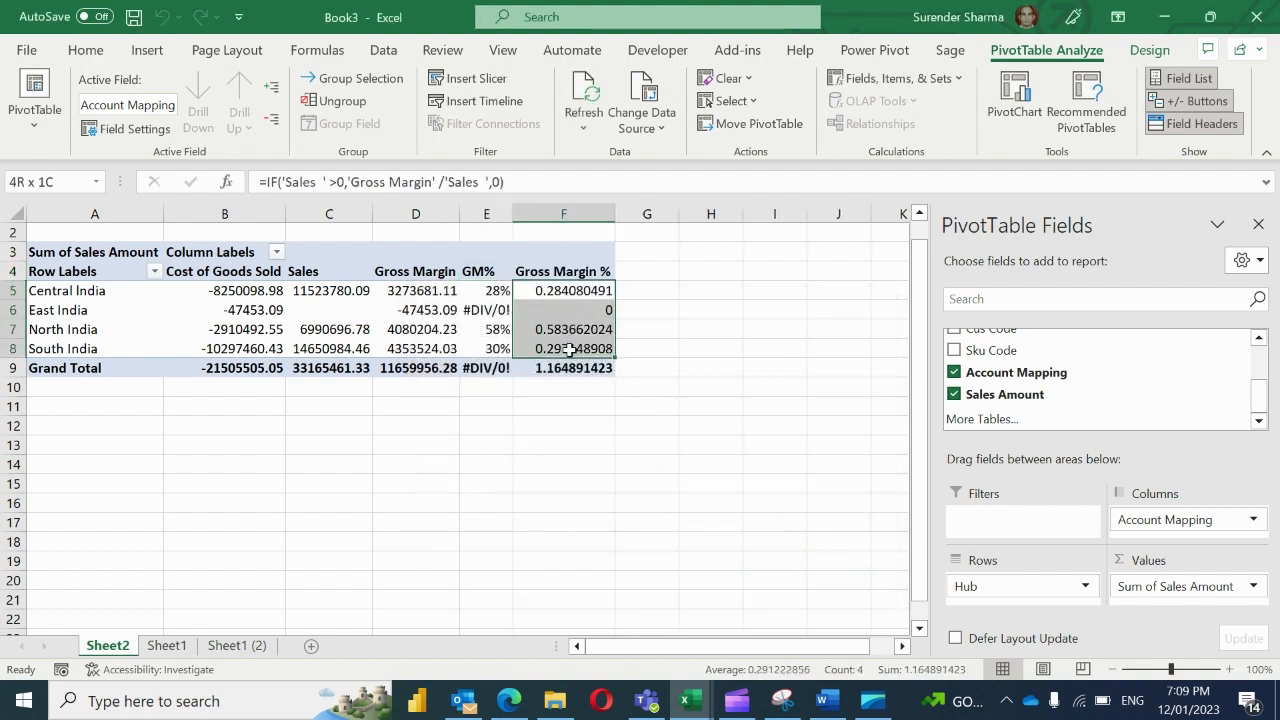
Apply Percent Style to the Gross Margin % values in F5:F8.
left_click(563, 290)
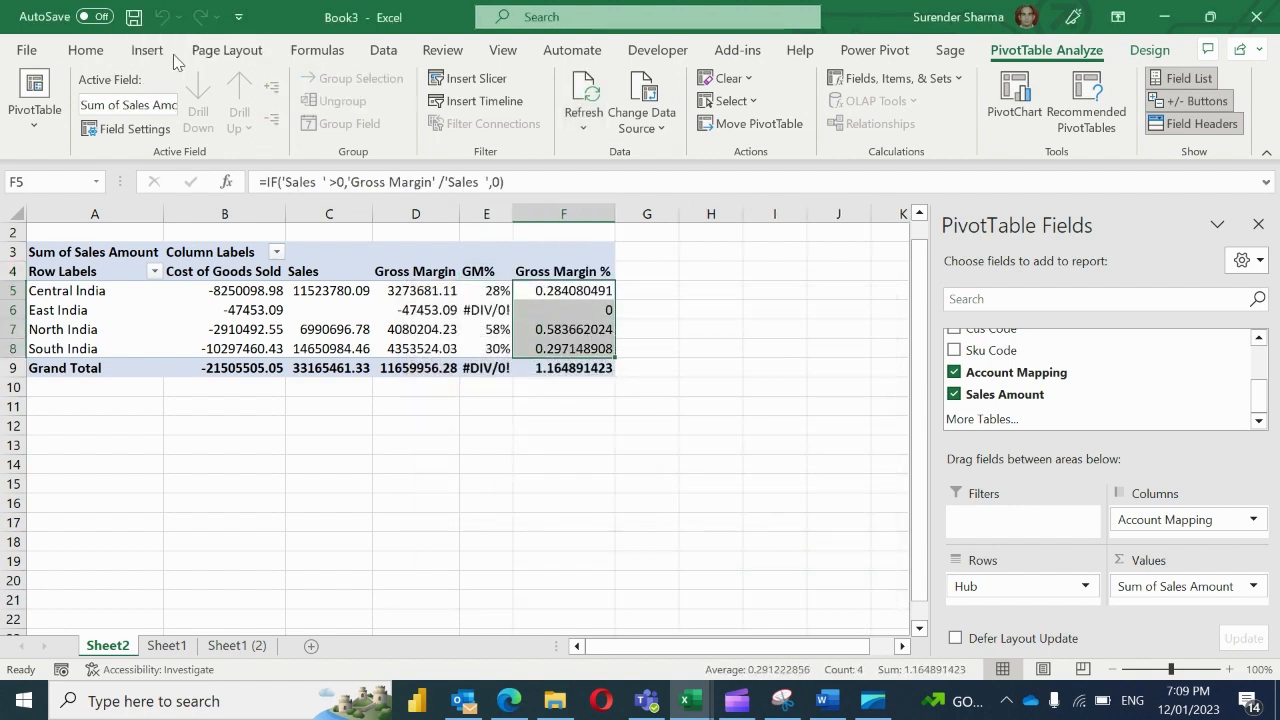
left_click(85, 50)
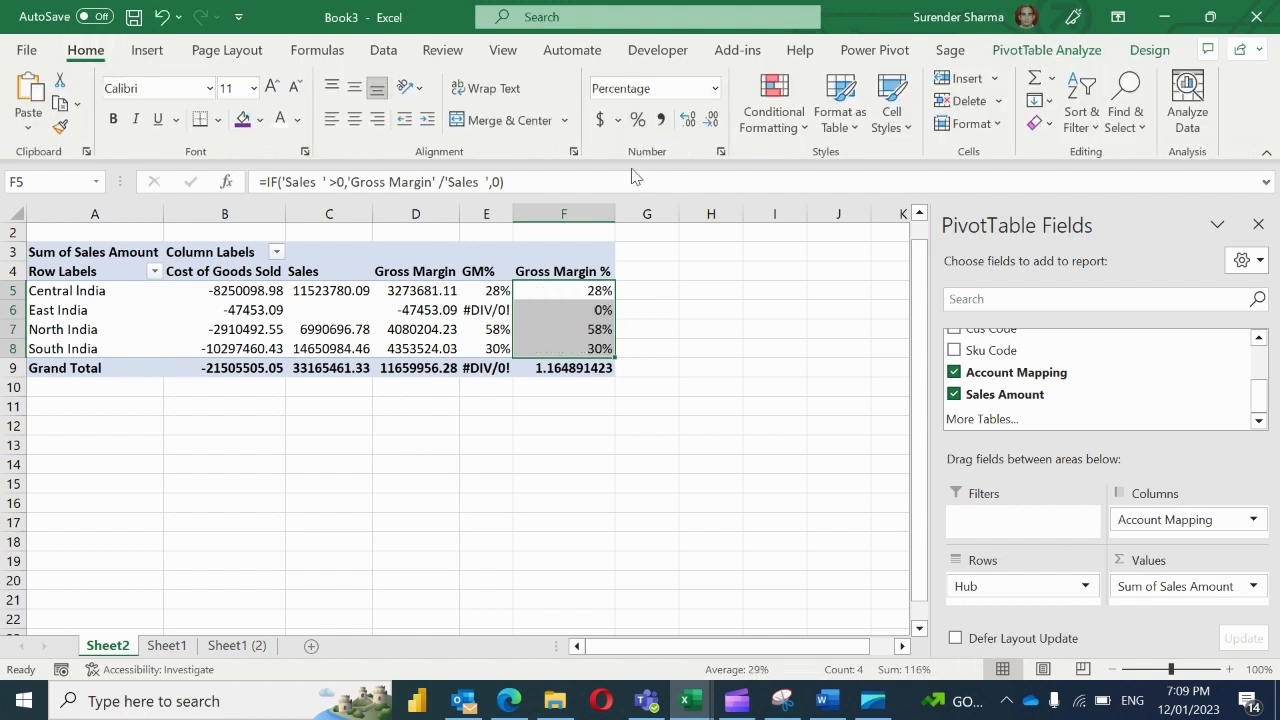
left_click(563, 309)
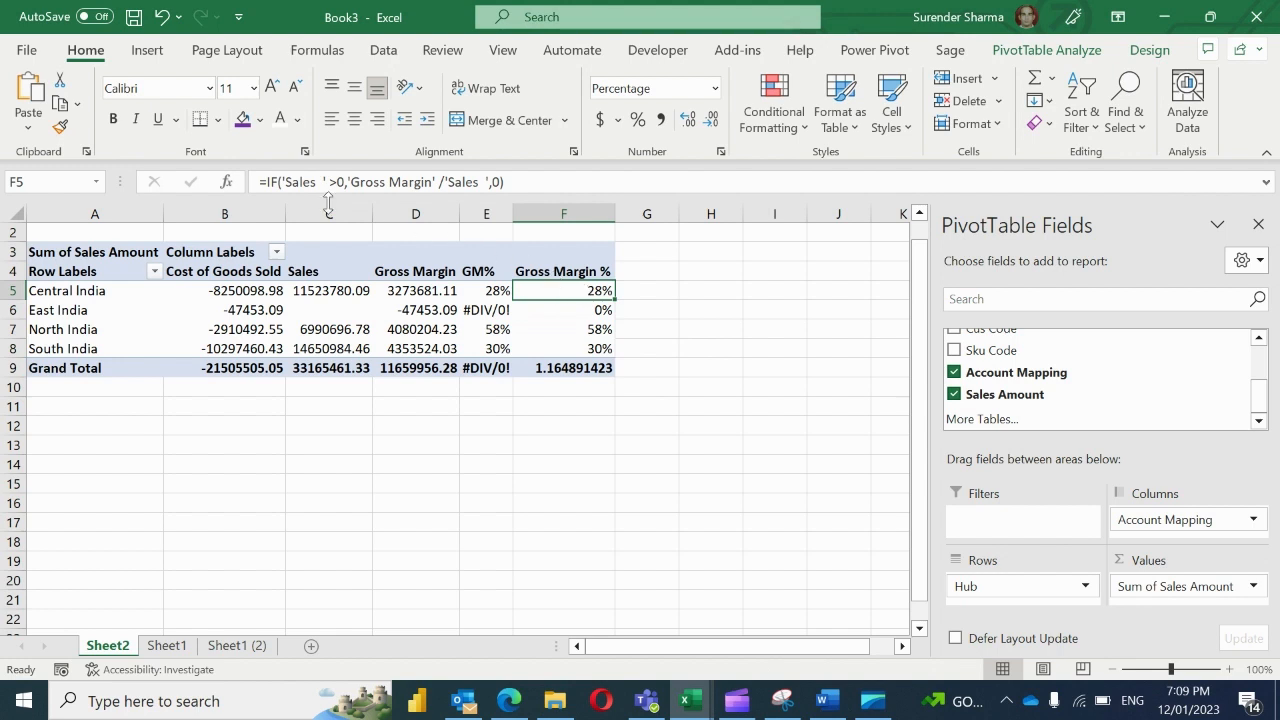
mouse_move(538, 188)
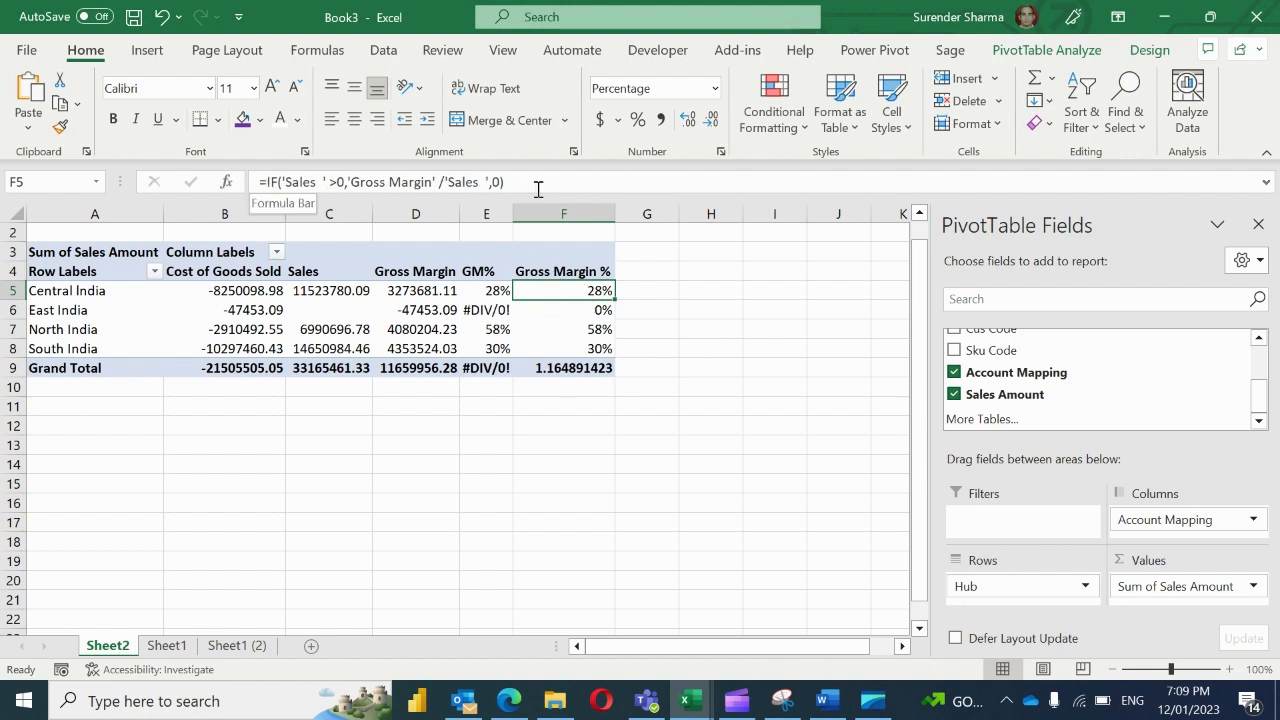
mouse_move(600, 348)
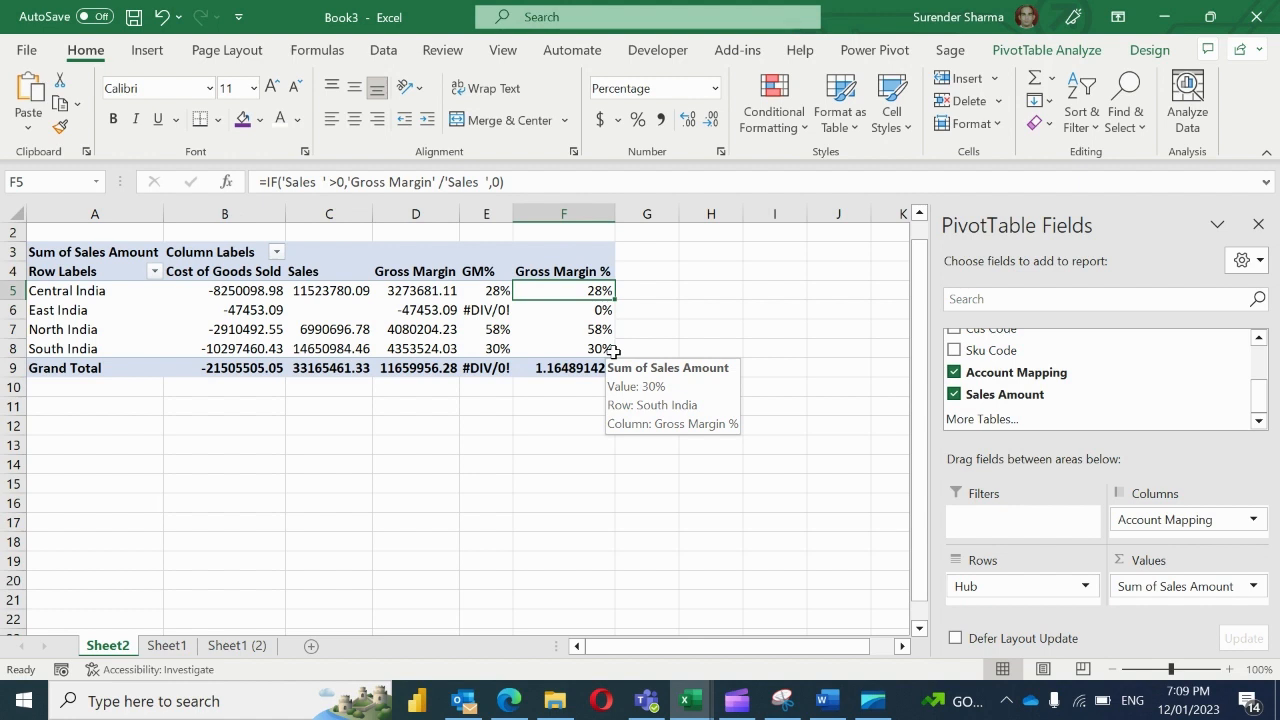
mouse_move(877, 227)
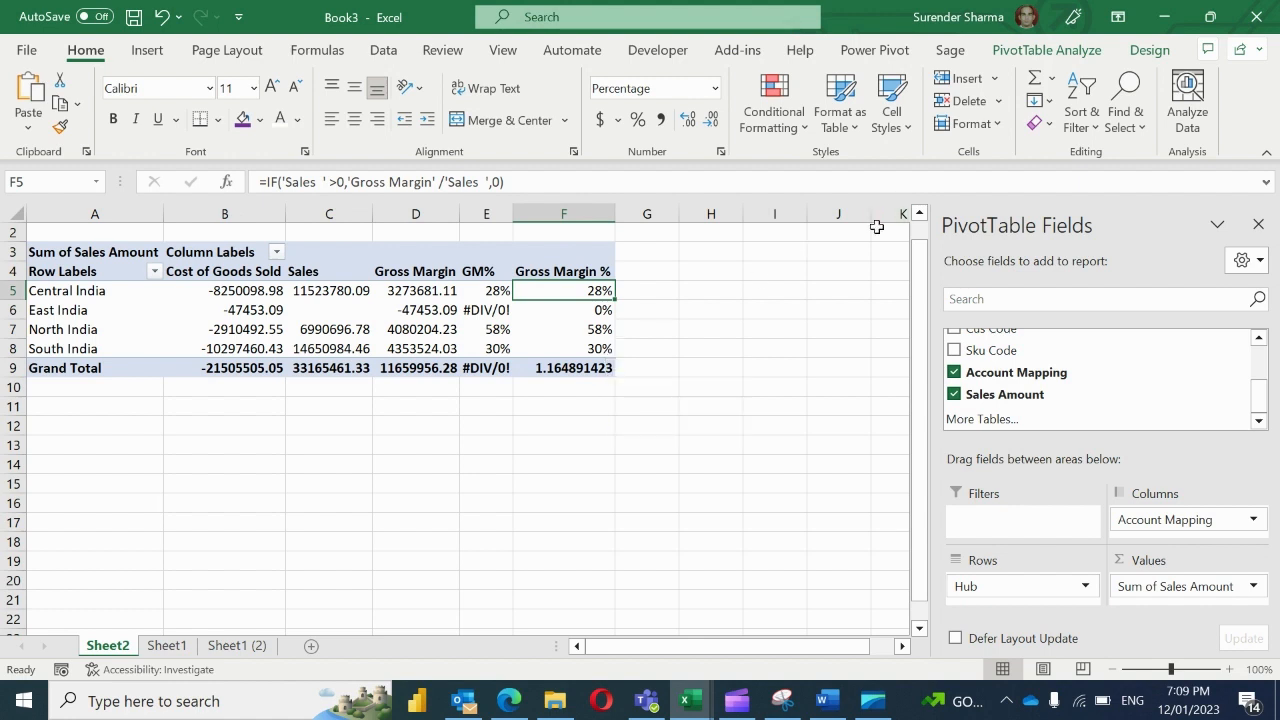